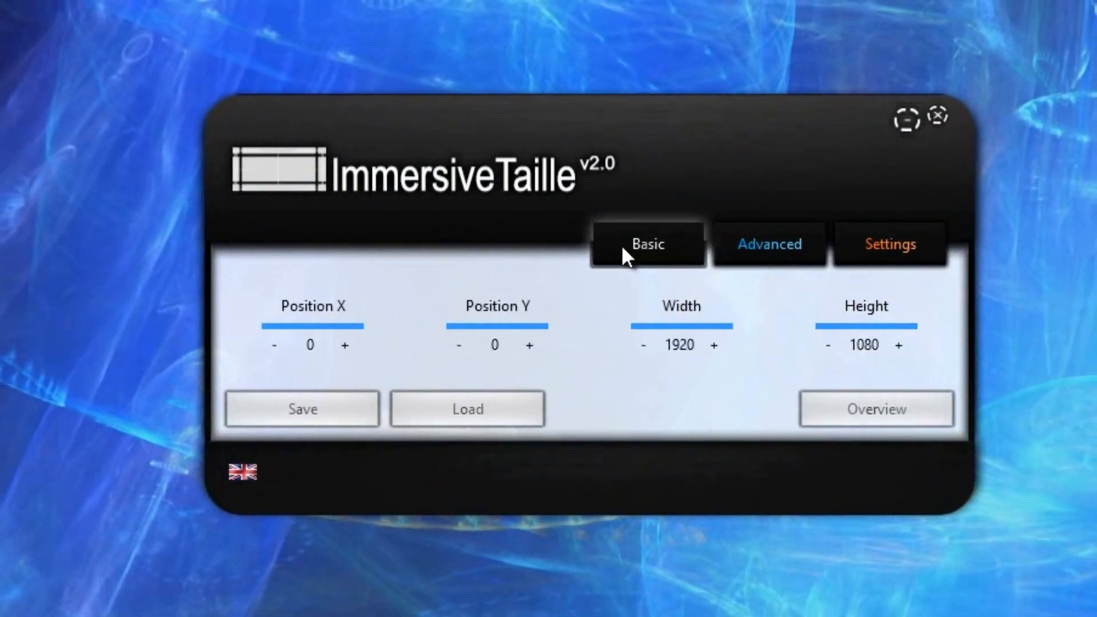
# - Show the Advanced options and expand the Location of Startscreen list
pyautogui.click(890, 243)
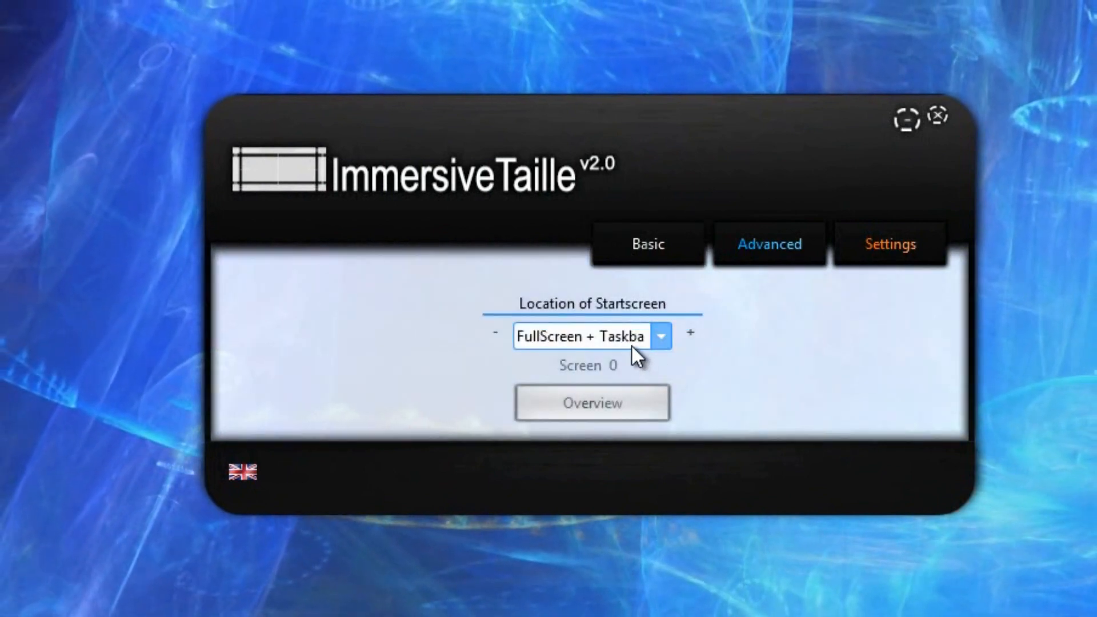
pyautogui.click(659, 336)
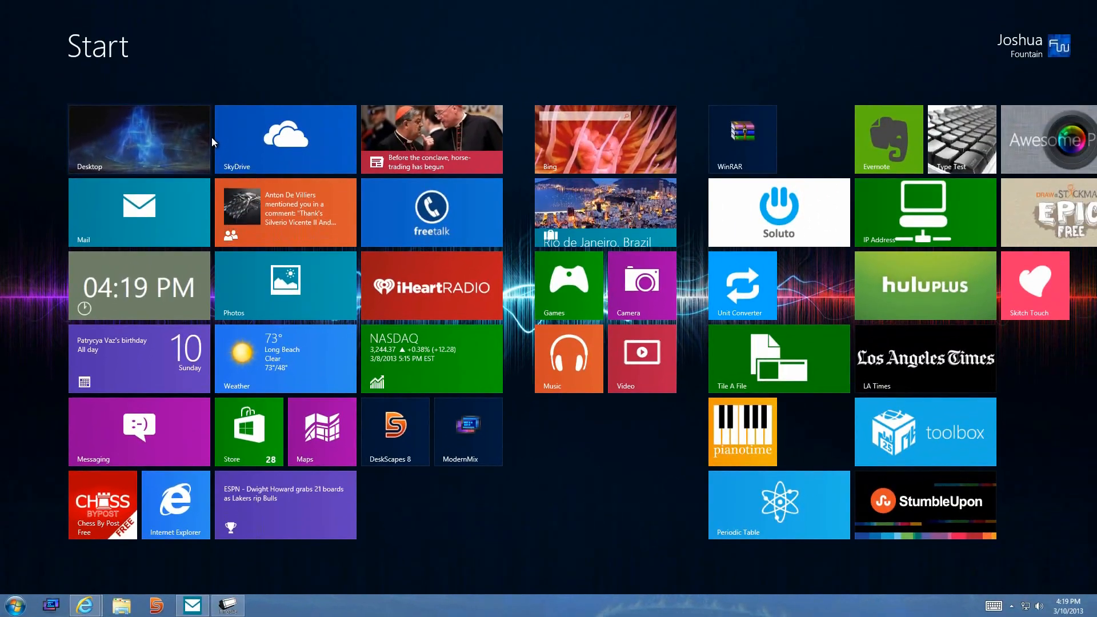
# - Return to the desktop via the Desktop tile
pyautogui.click(138, 212)
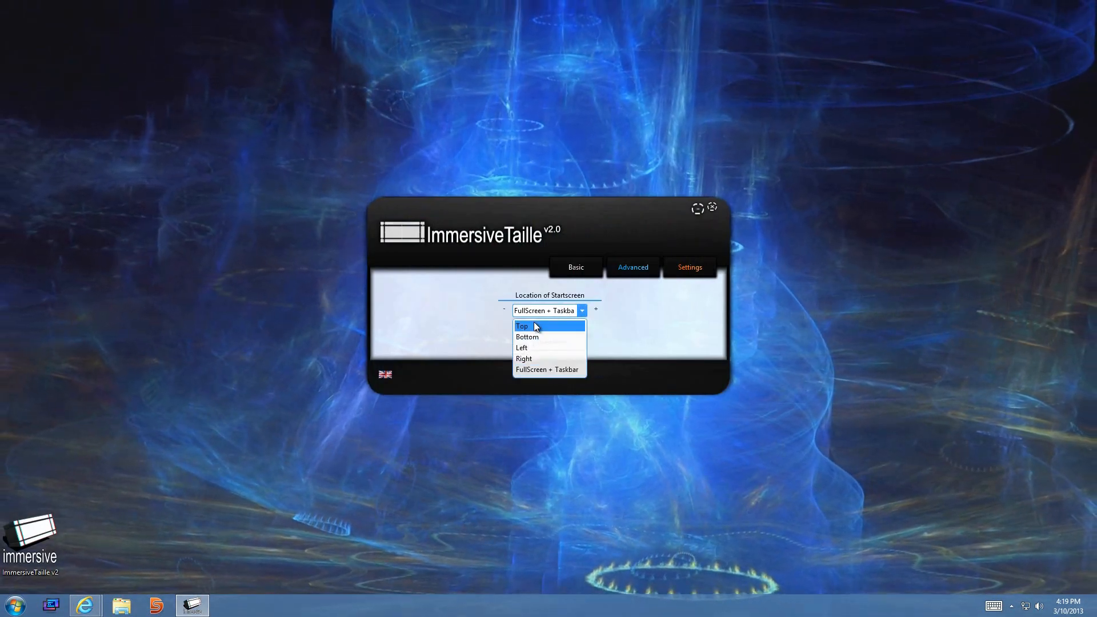
# - Set the Start screen location to Top and preview the 1920×540 strip
pyautogui.click(522, 326)
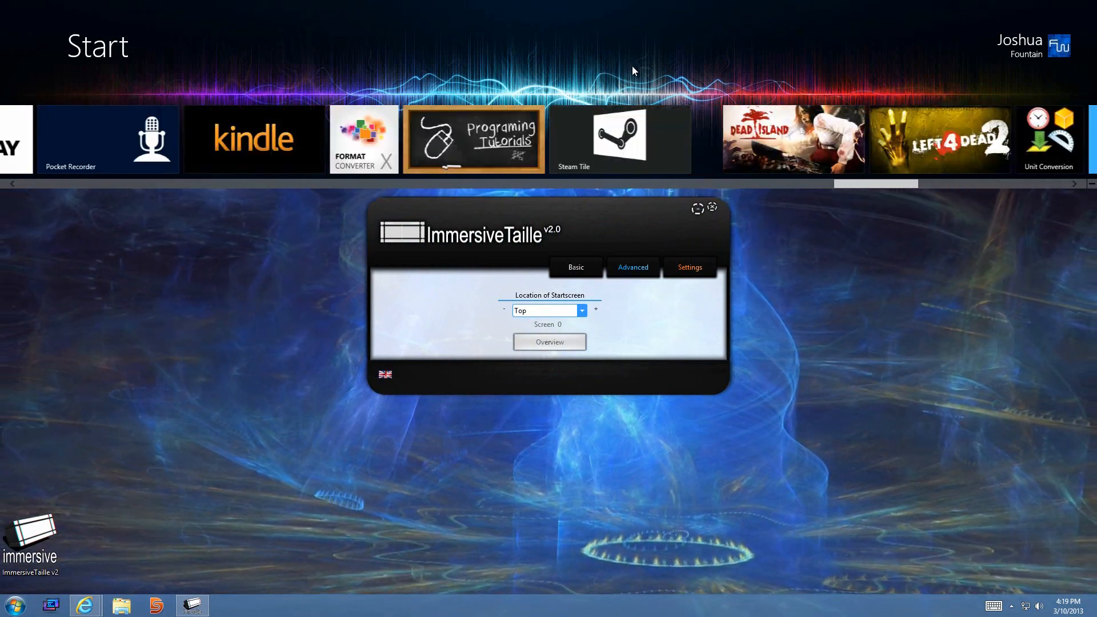
pyautogui.hscroll(3)
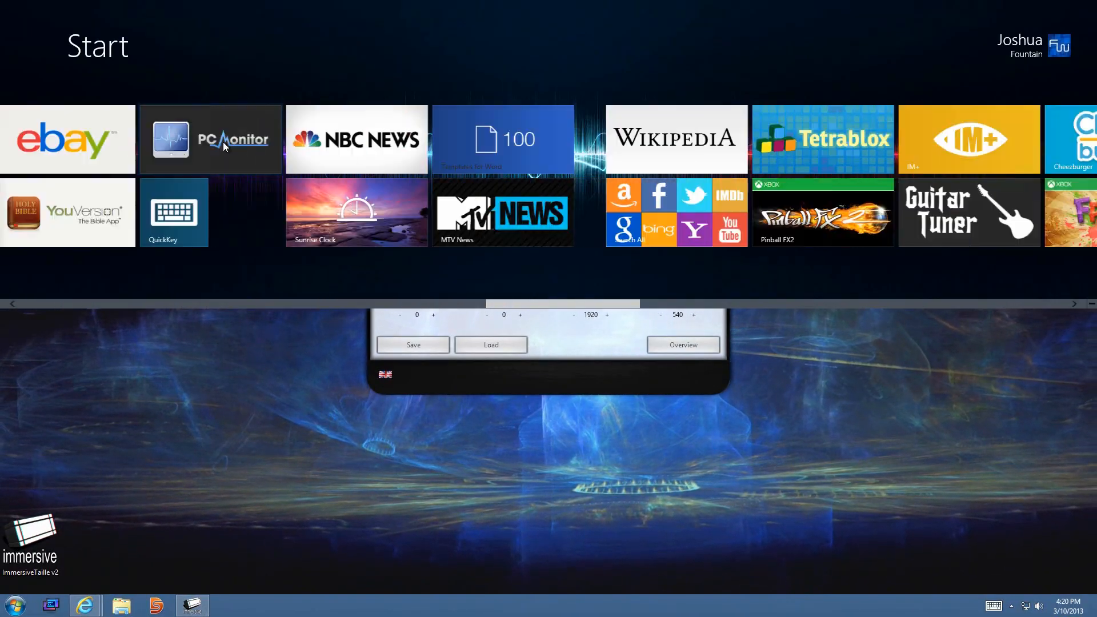
# - Scroll right and back left through the tiles in the resized Start strip
pyautogui.hscroll(3)
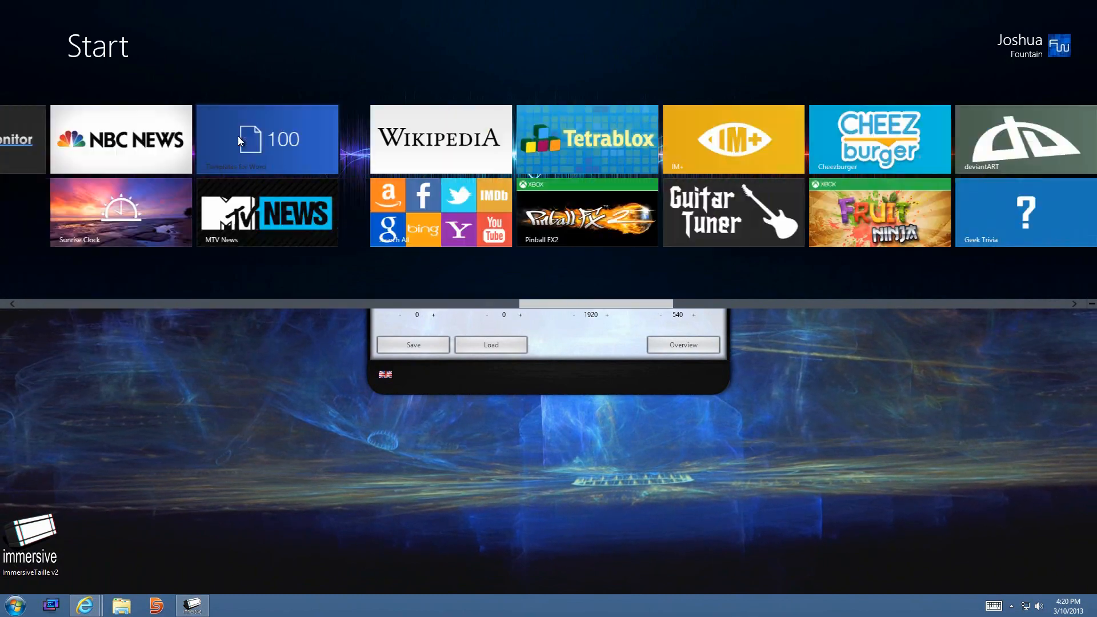
pyautogui.hscroll(3)
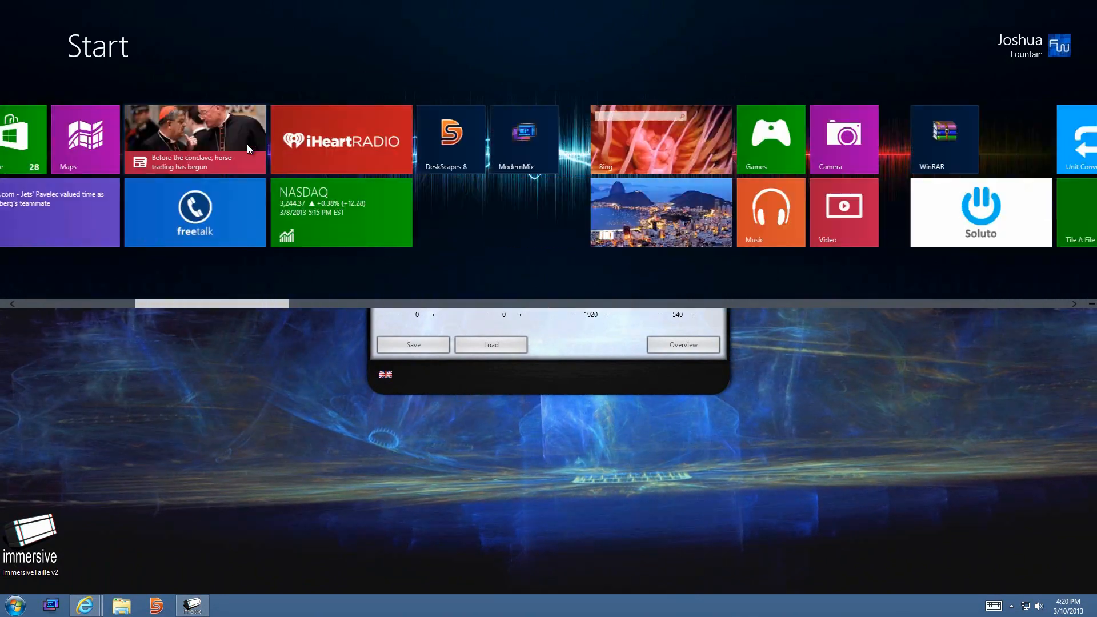
pyautogui.hscroll(-3)
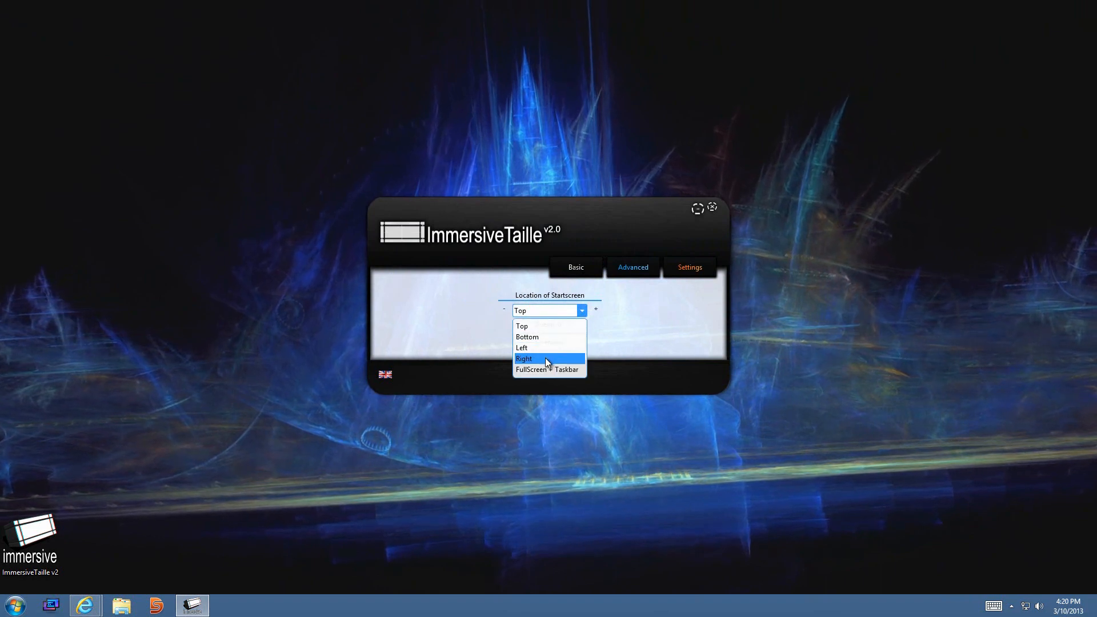
# - Set the Start screen location to Right
pyautogui.click(525, 357)
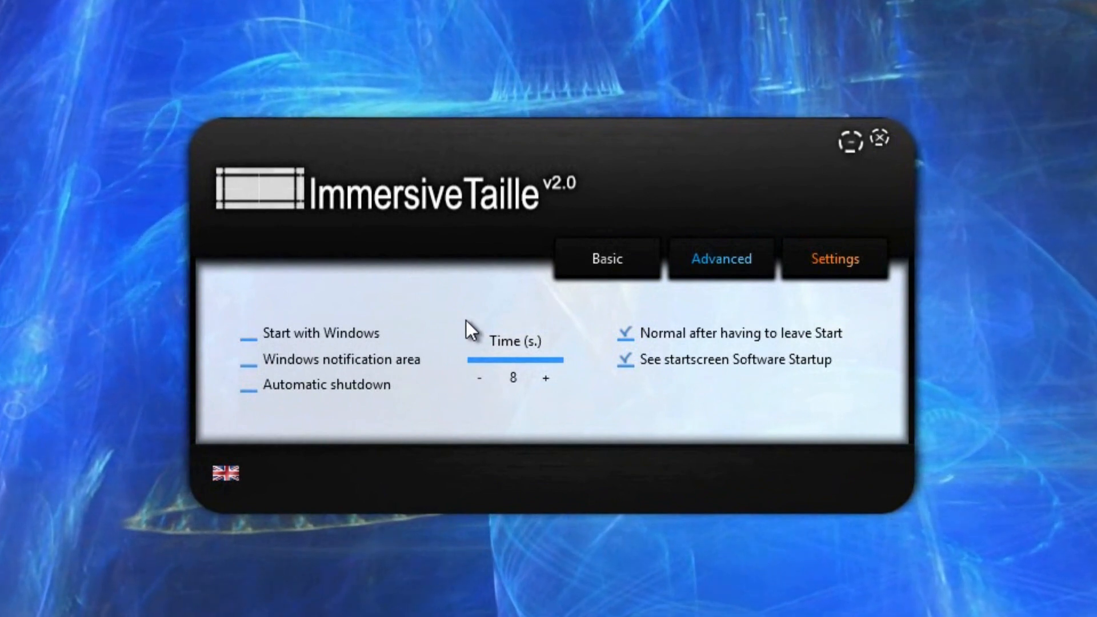
pyautogui.moveTo(535, 451)
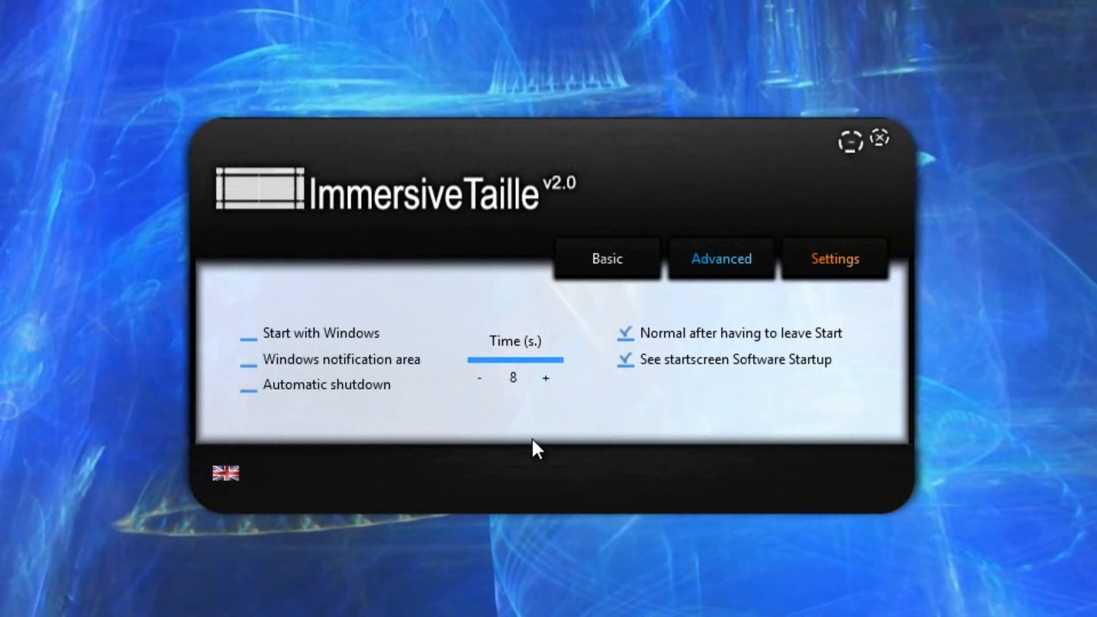
pyautogui.moveTo(415, 302)
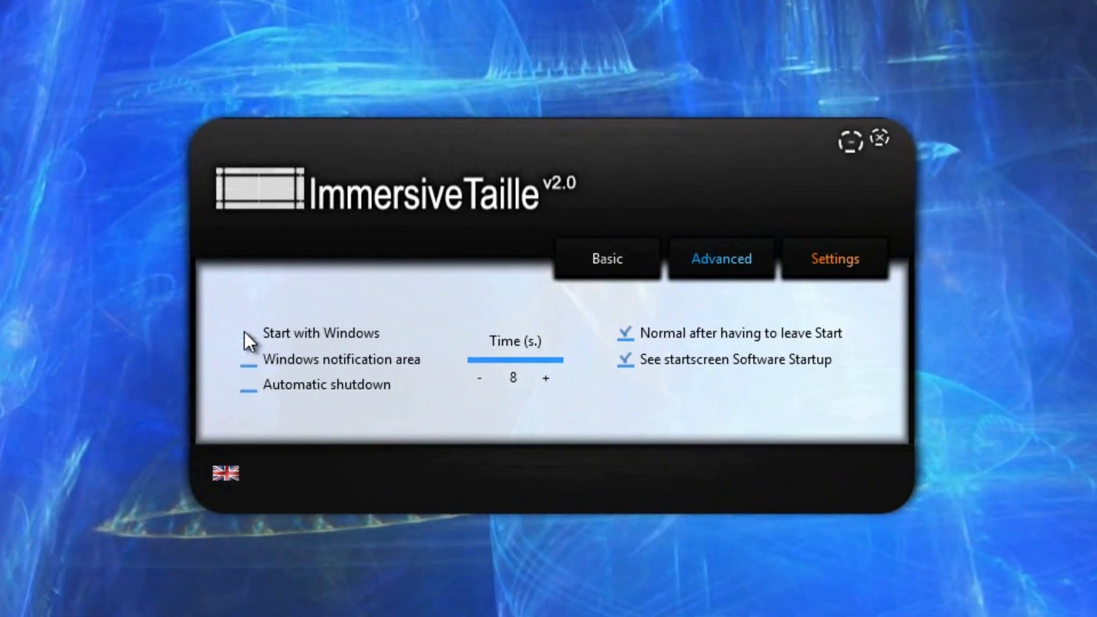
# - Enable the Windows notification area and disable See startscreen at software startup
pyautogui.click(246, 336)
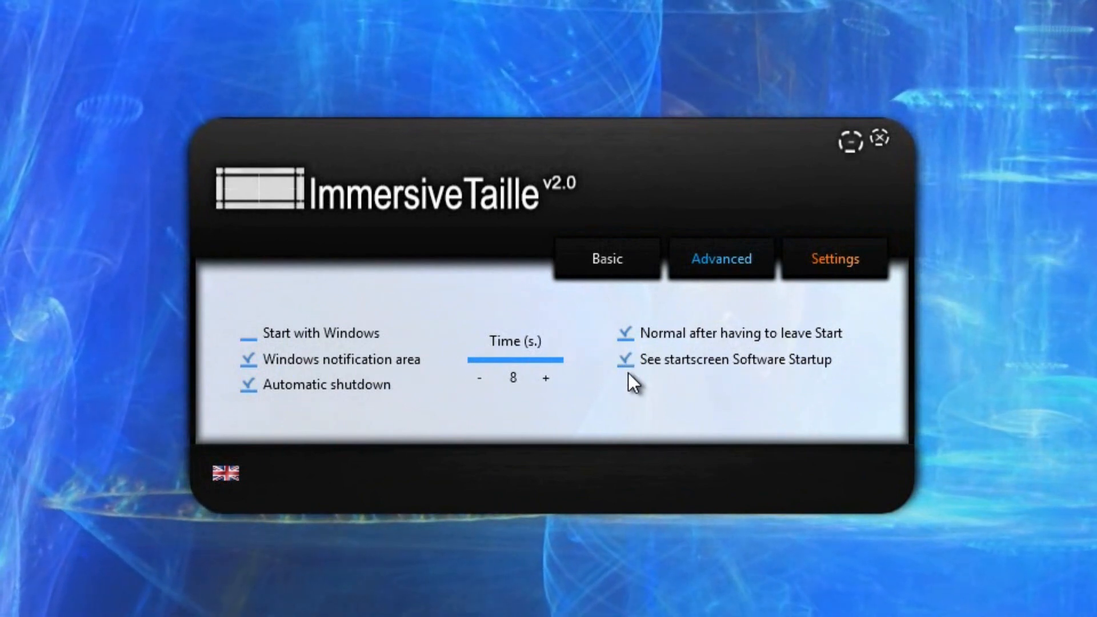
pyautogui.click(626, 359)
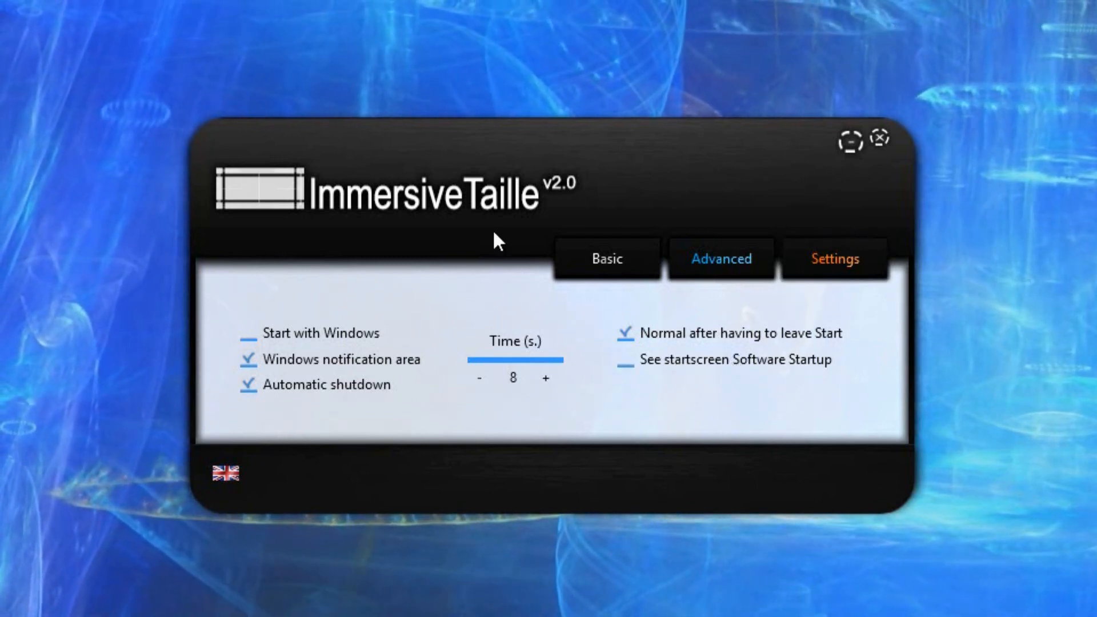
pyautogui.moveTo(721, 259)
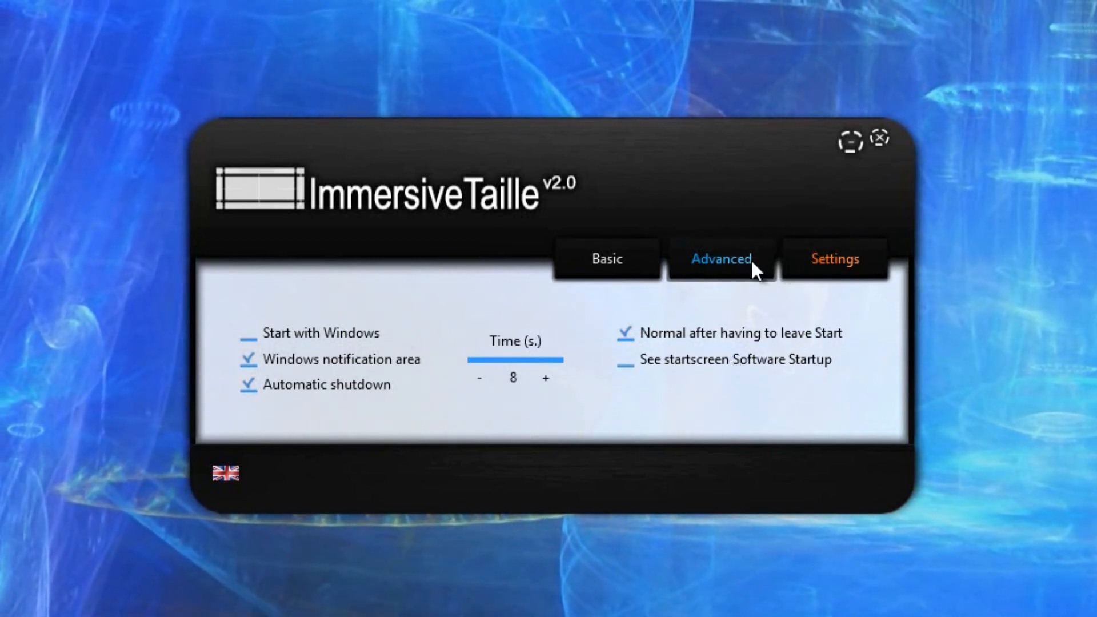